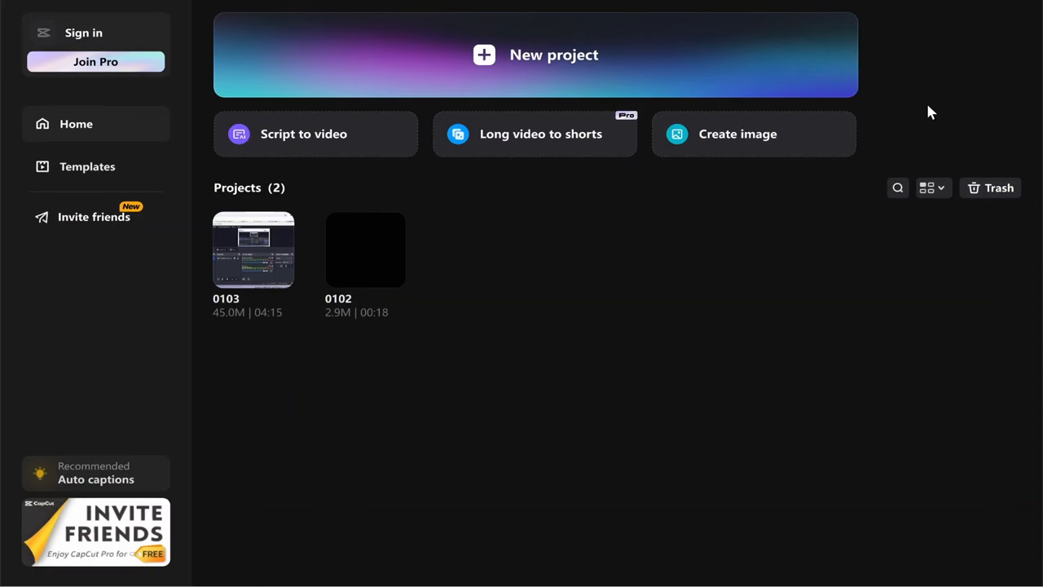
{"action": "mouse_move", "coordinate": [708, 347]}
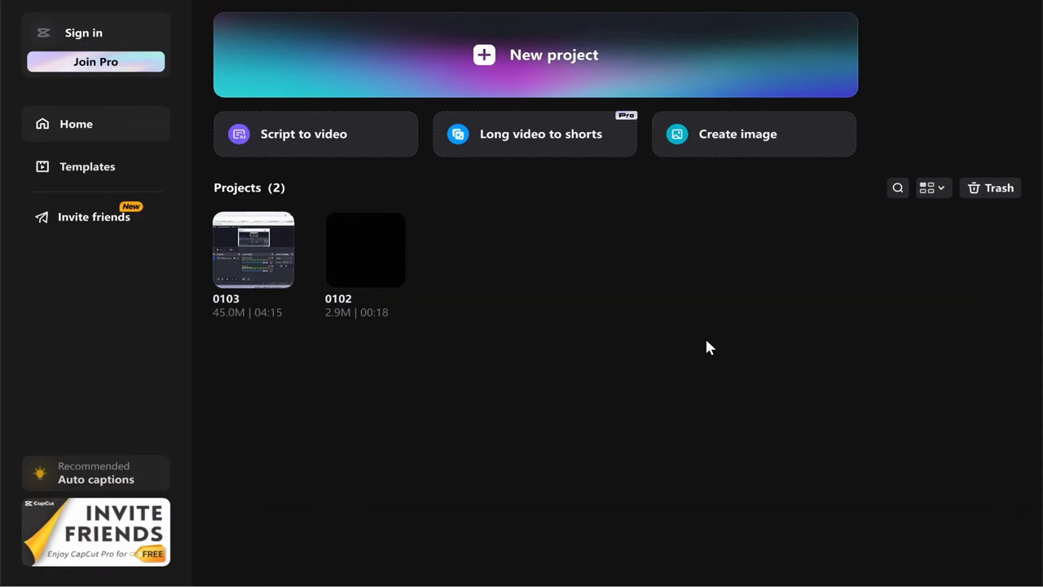
{"action": "mouse_move", "coordinate": [697, 335]}
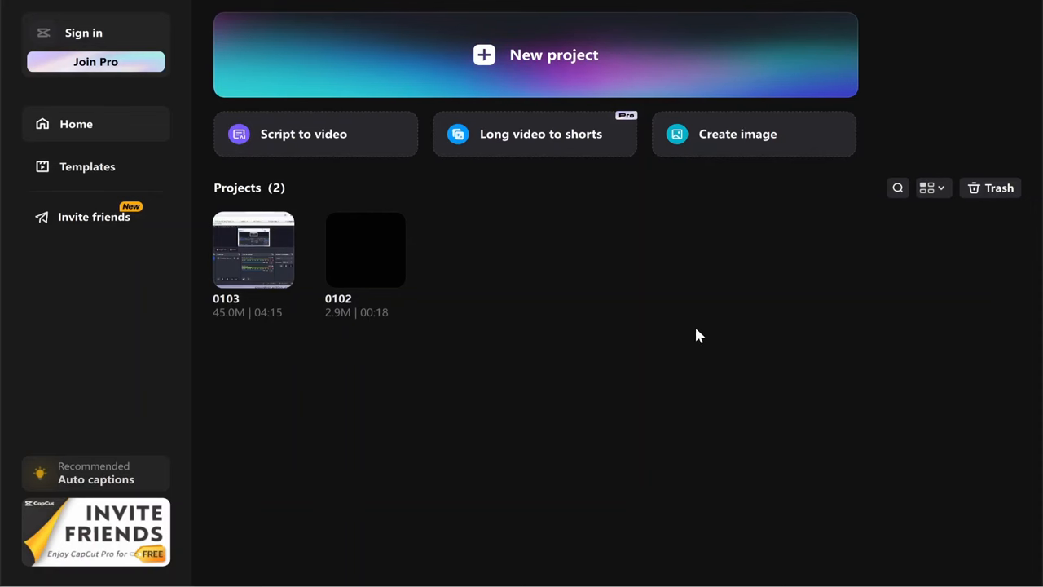
{"action": "mouse_move", "coordinate": [635, 275]}
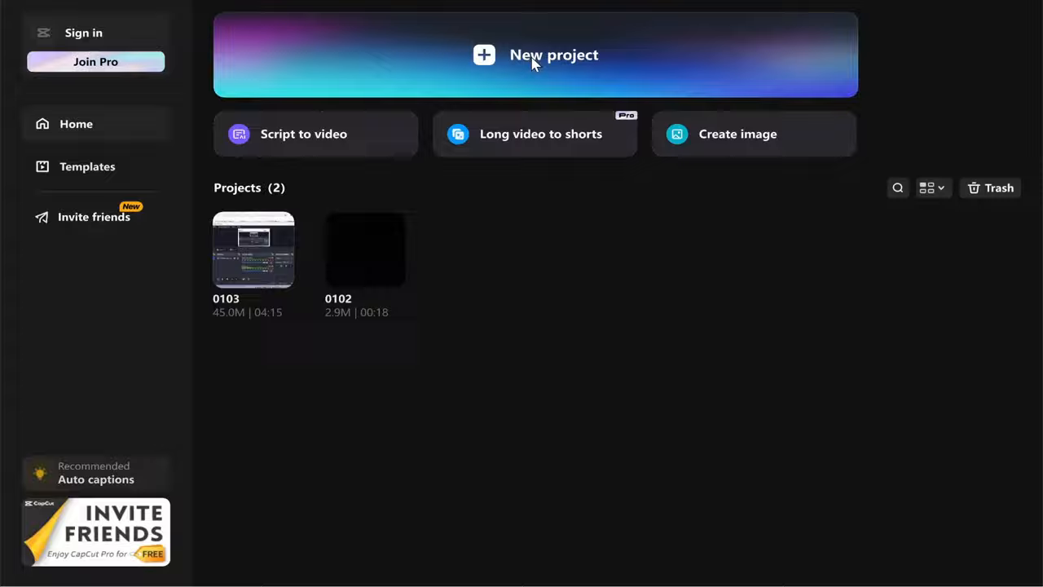
Step: Start a new project and choose the screen recording file to bring in
{"action": "left_click", "coordinate": [554, 54]}
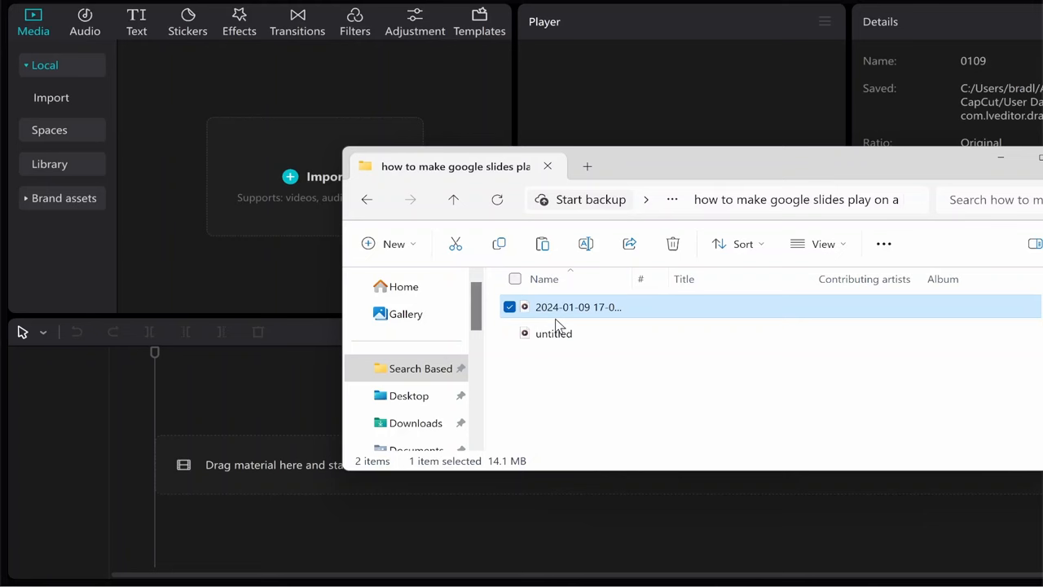
{"action": "mouse_move", "coordinate": [540, 313]}
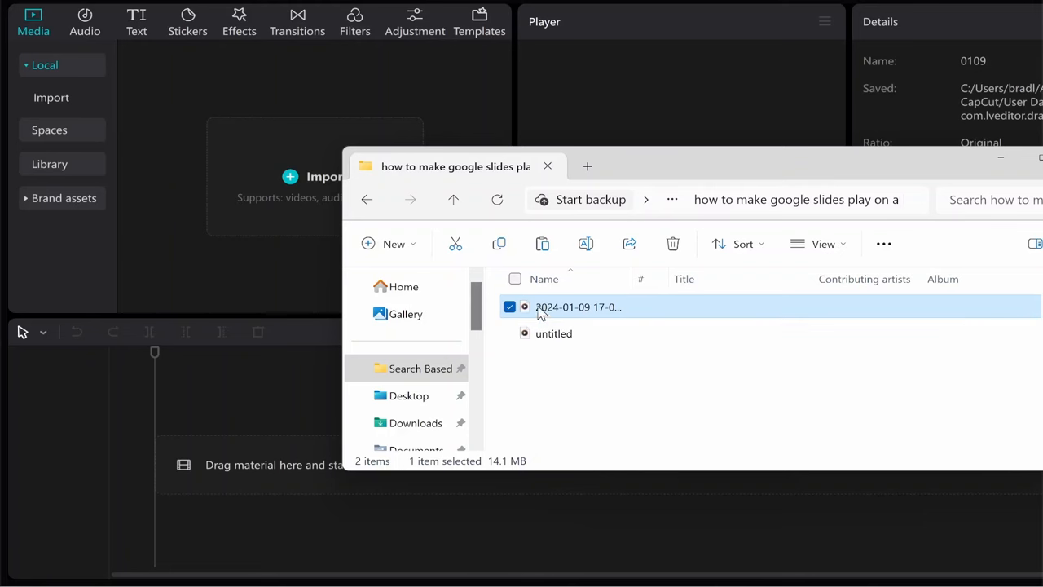
{"action": "left_click", "coordinate": [554, 333]}
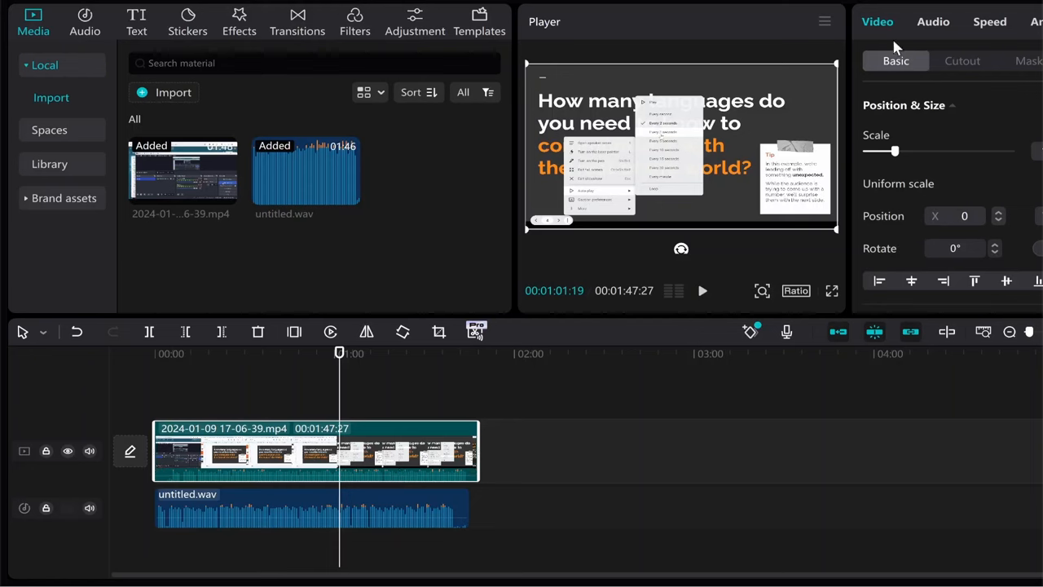
Step: Check the recording clip's audio settings and select the untitled.wav clip on the timeline
{"action": "left_click", "coordinate": [933, 21]}
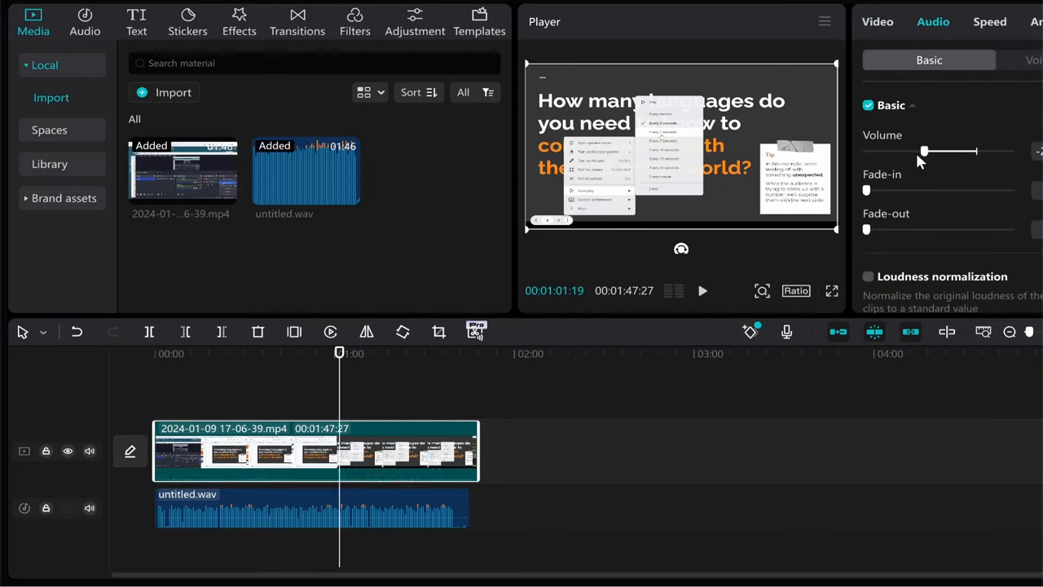
{"action": "left_click", "coordinate": [309, 507]}
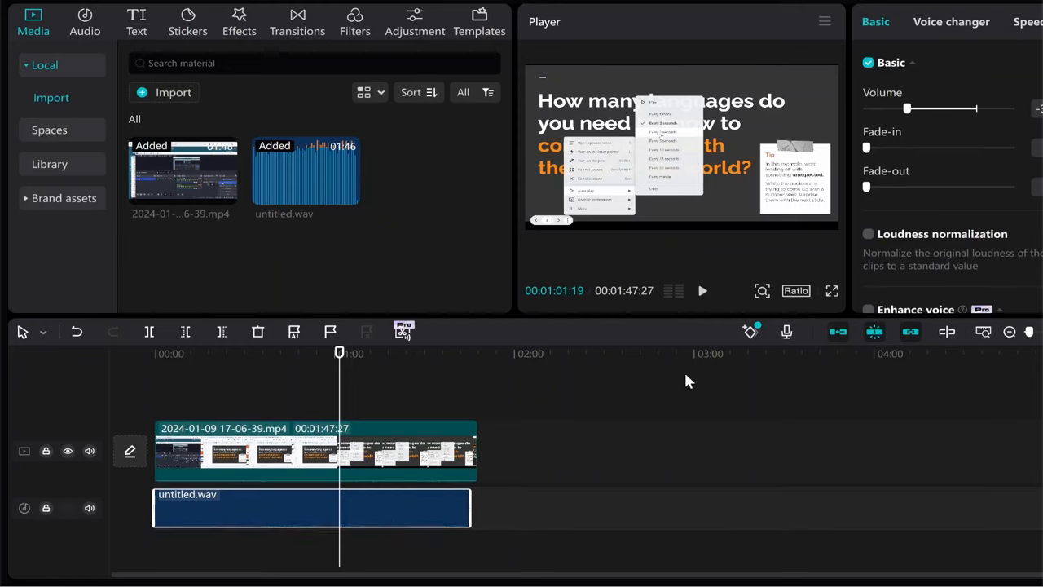
{"action": "left_click", "coordinate": [269, 505]}
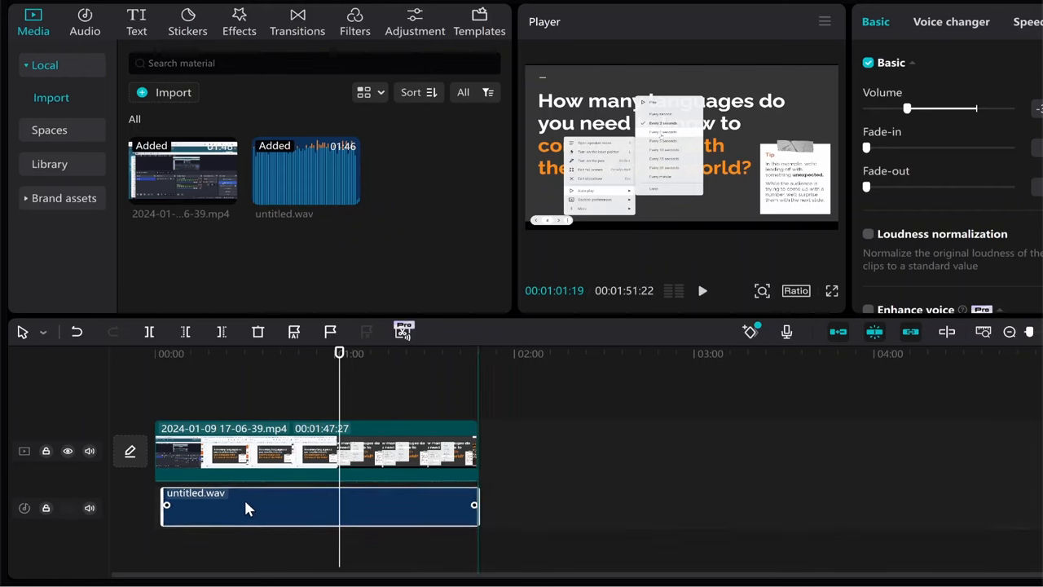
Step: Select both clips and apply Sync video to sound so untitled.wav matches the recording
{"action": "left_click", "coordinate": [318, 448]}
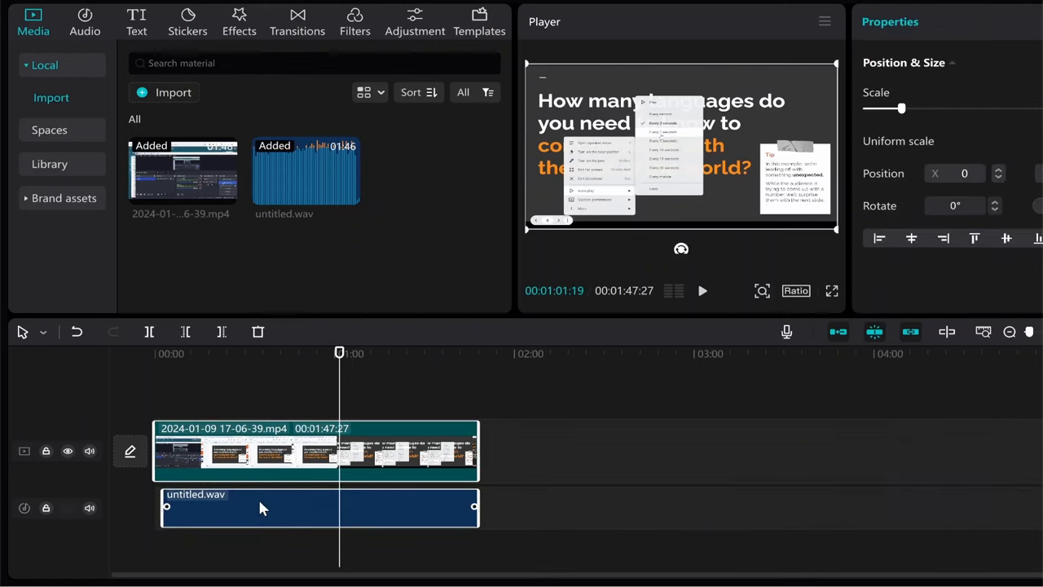
{"action": "right_click", "coordinate": [263, 508]}
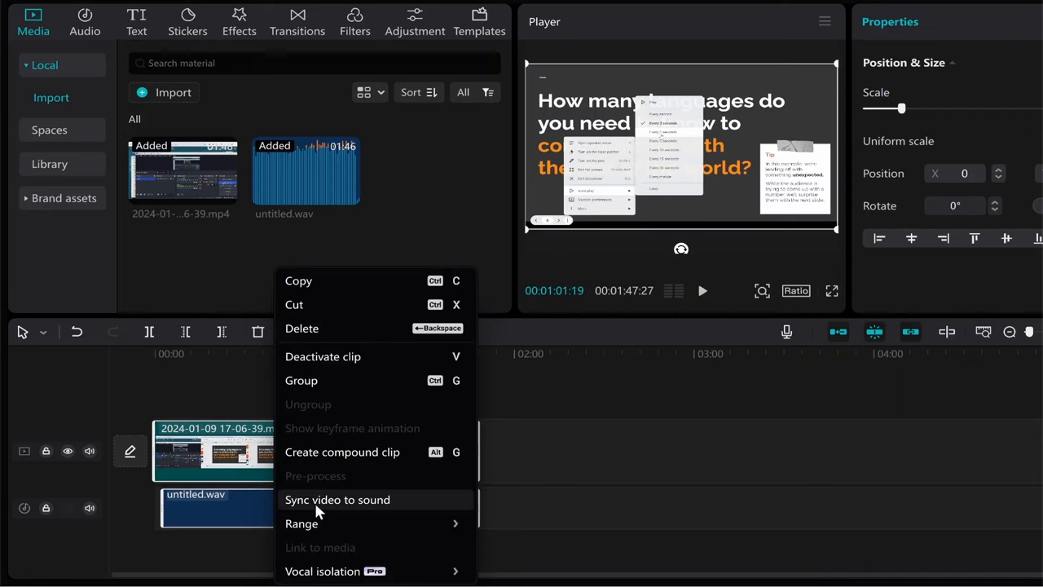
{"action": "mouse_move", "coordinate": [343, 509]}
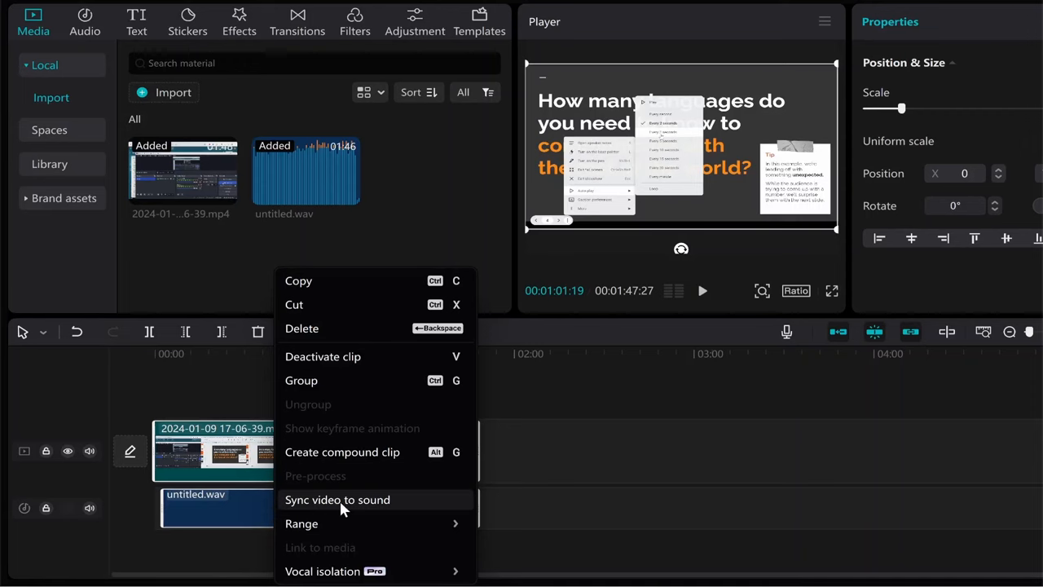
{"action": "left_click", "coordinate": [336, 500]}
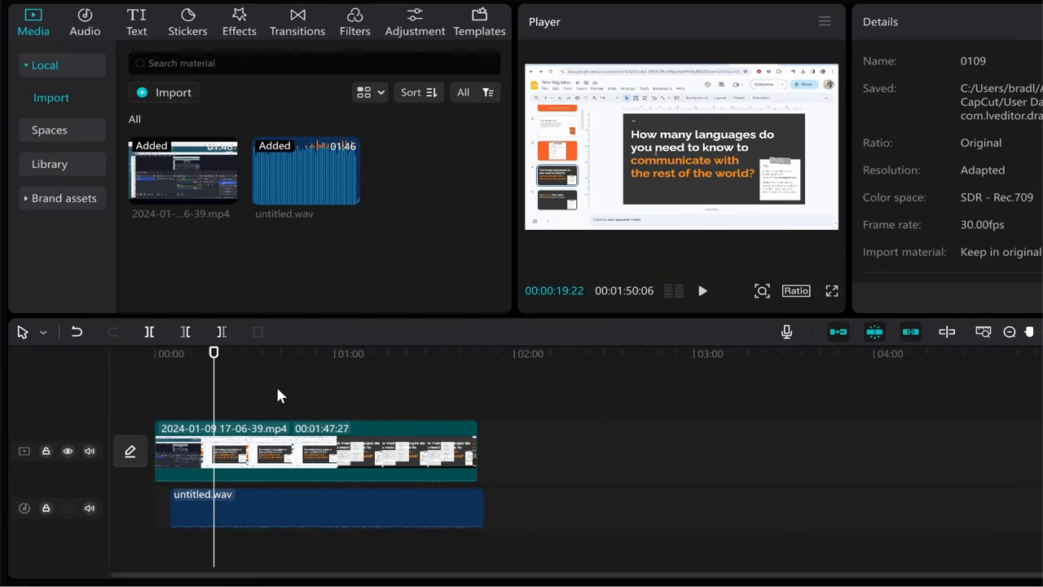
{"action": "left_click", "coordinate": [317, 452]}
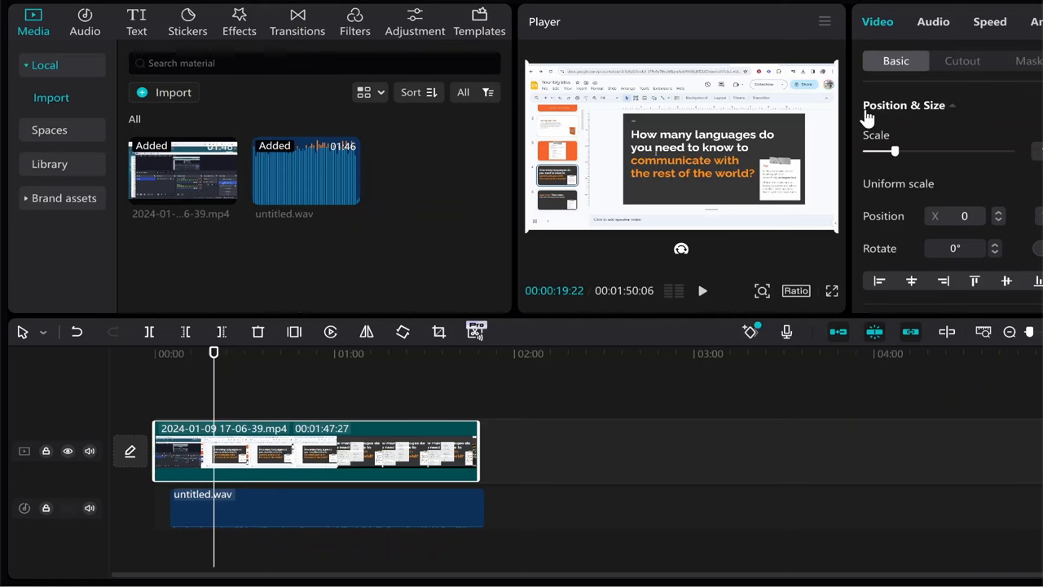
Step: Show the screen recording clip's Audio properties to adjust its sound
{"action": "left_click", "coordinate": [933, 22]}
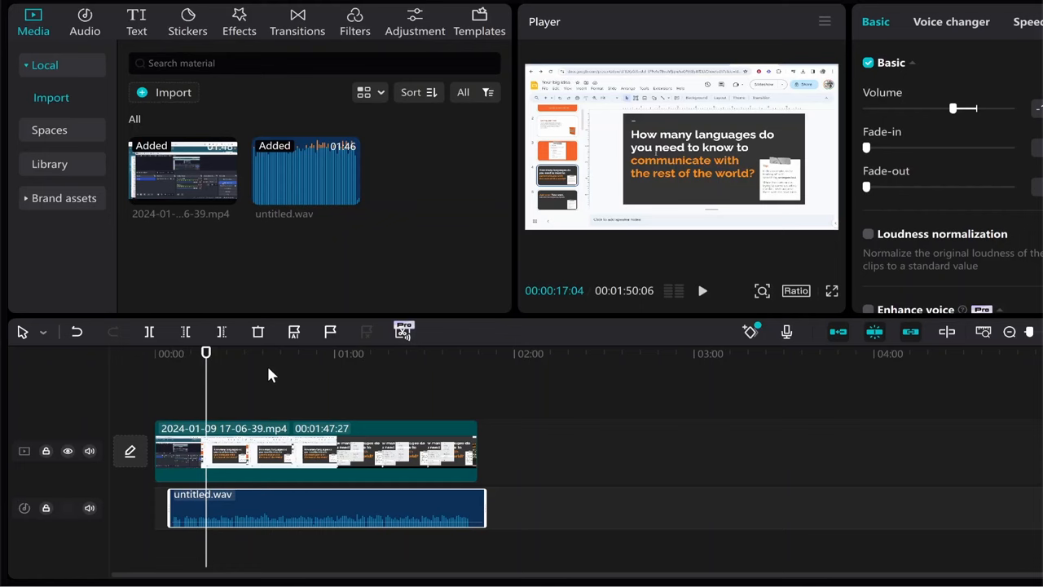
{"action": "mouse_move", "coordinate": [321, 401]}
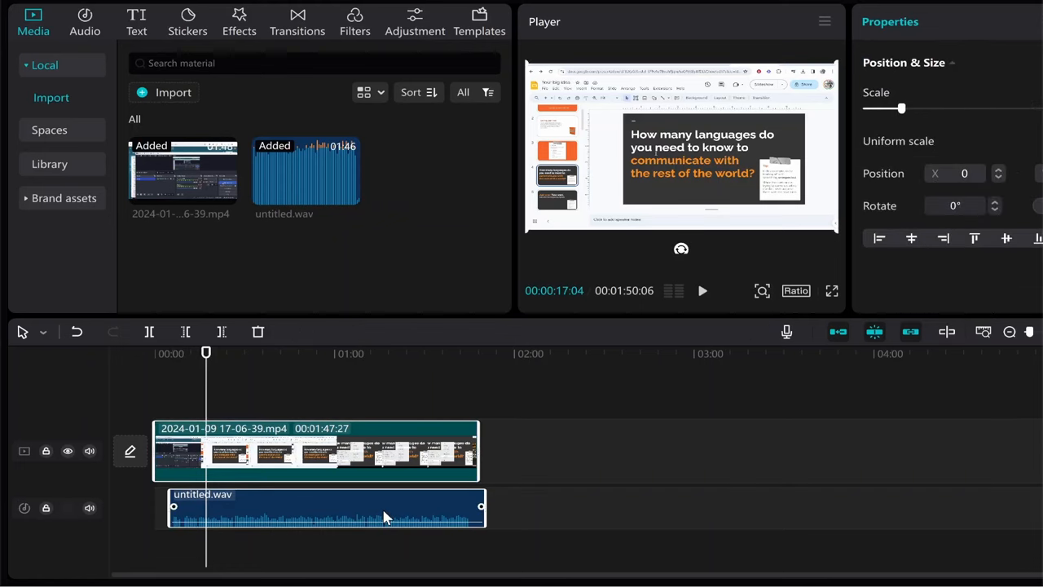
{"action": "right_click", "coordinate": [387, 513]}
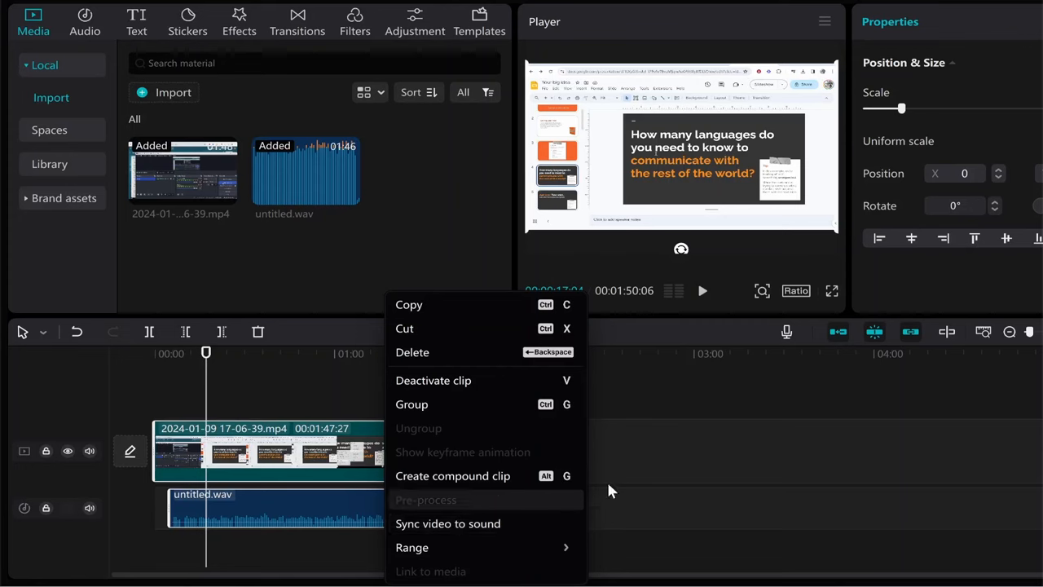
{"action": "left_click", "coordinate": [716, 468]}
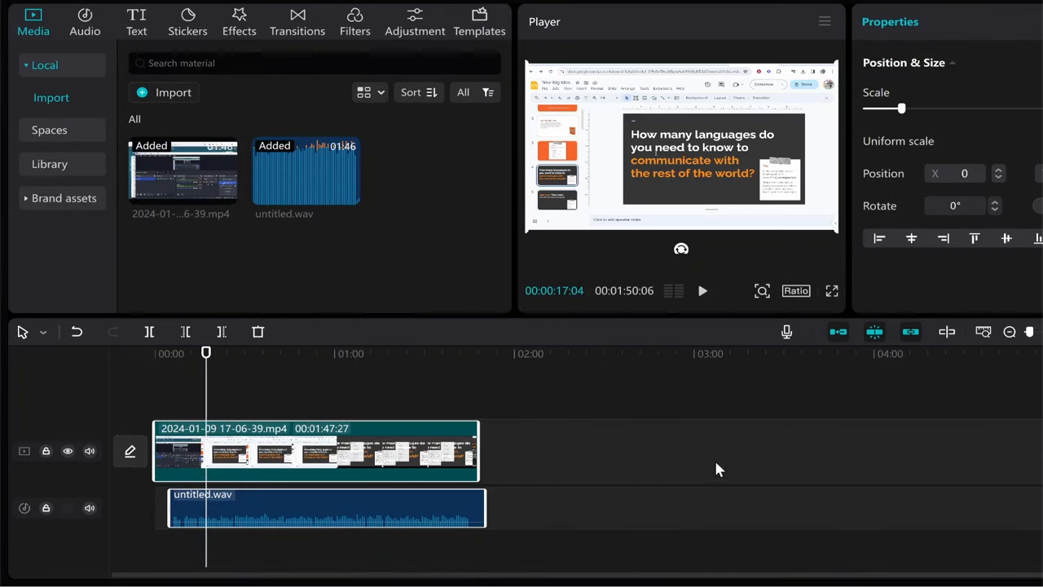